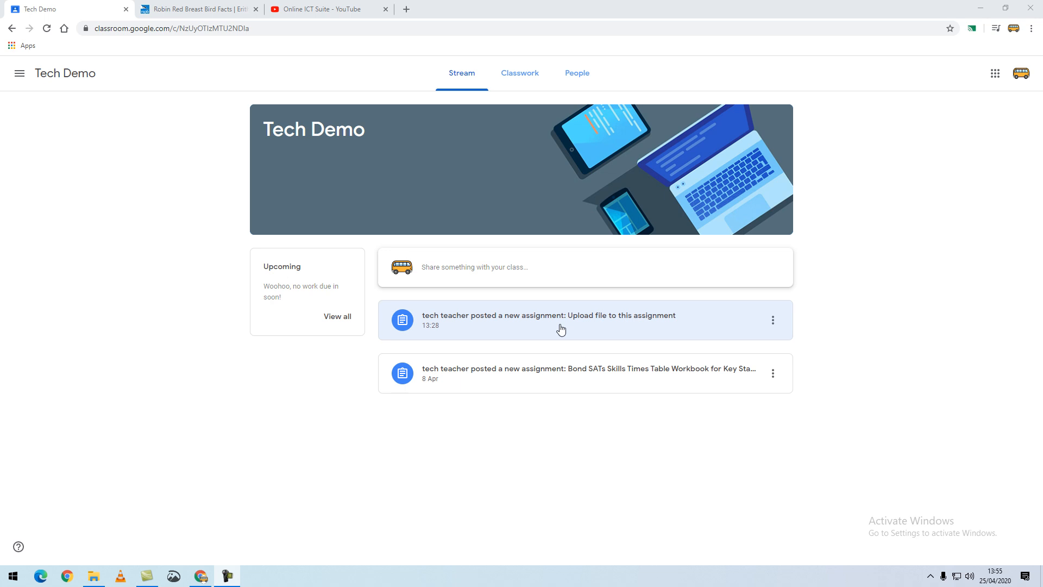
Start attaching a file from the computer to the 'Upload file to this assignment' task
click(547, 315)
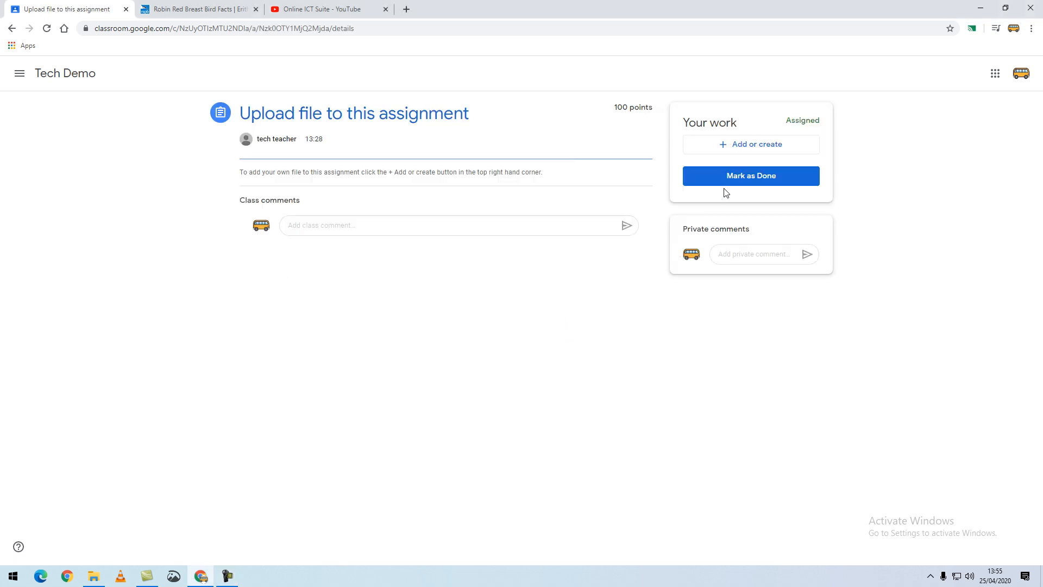
mouse_move(756, 145)
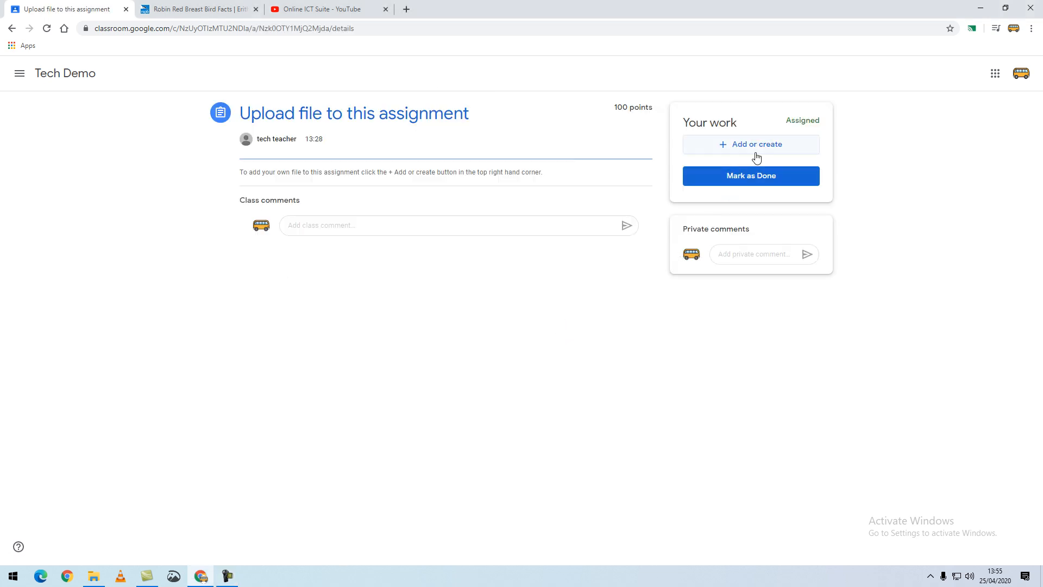
click(751, 145)
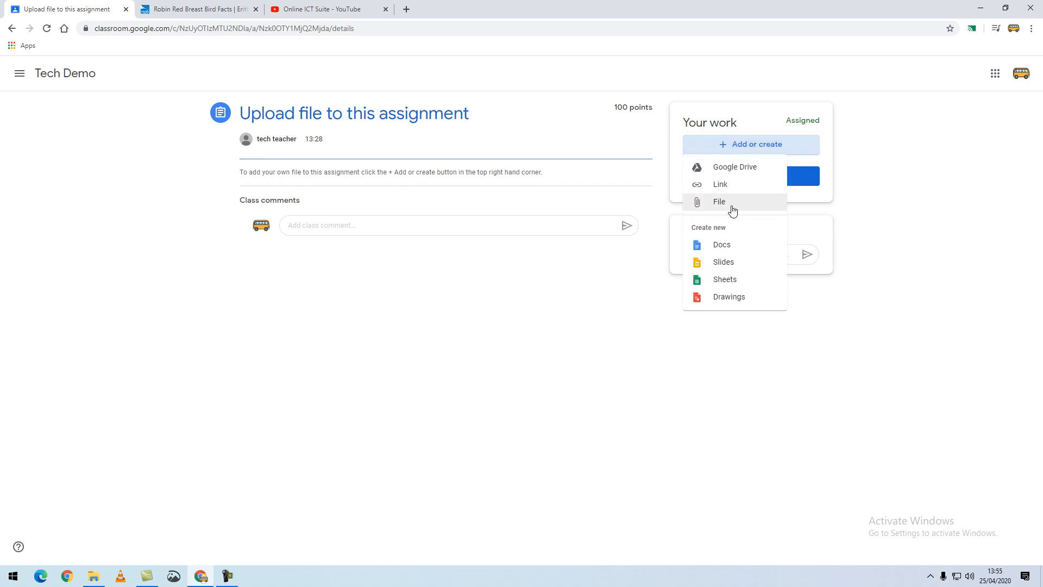
click(719, 202)
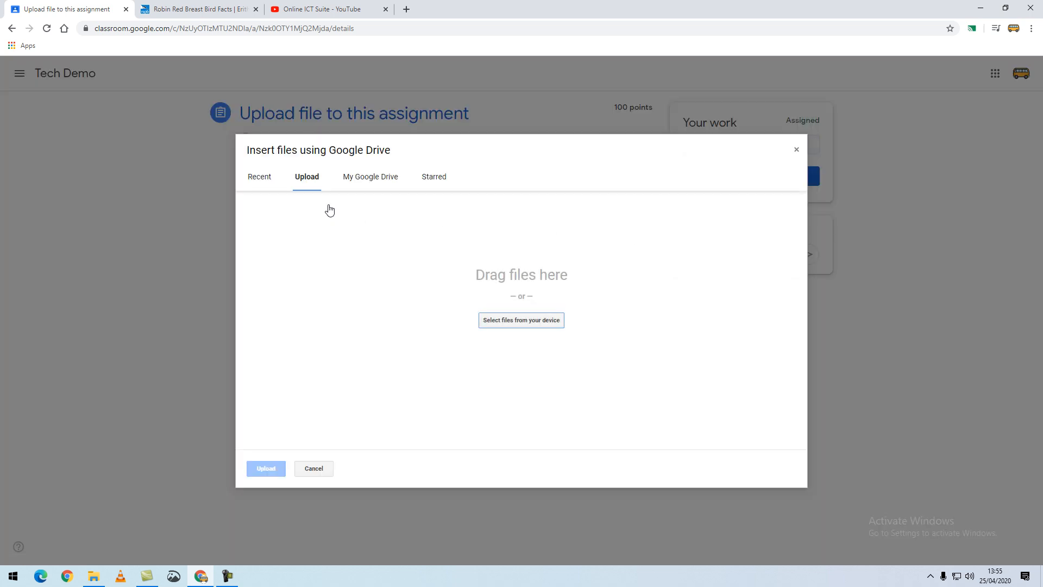
mouse_move(520, 320)
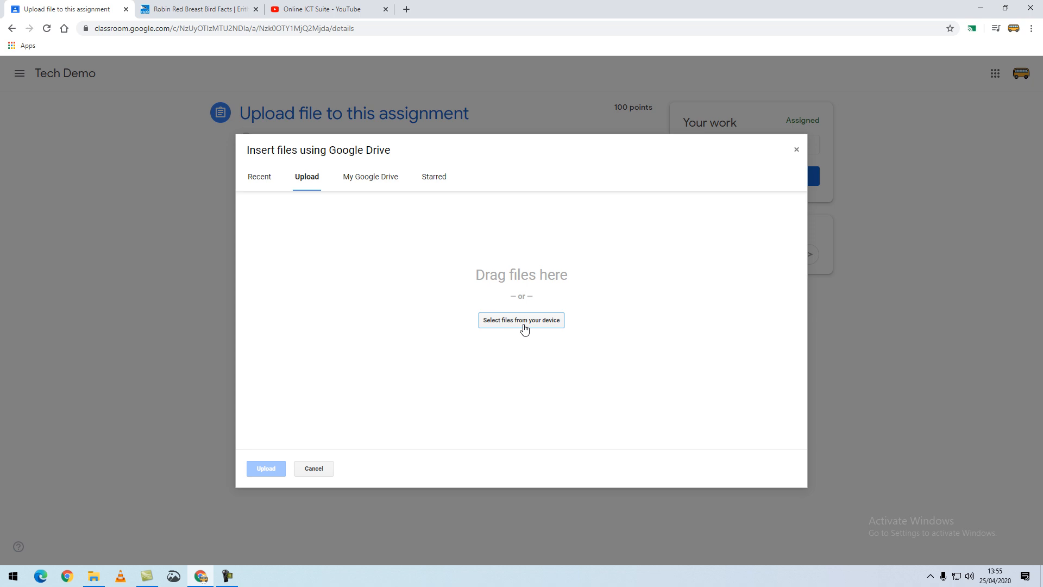
Choose My Robin Project.docx from Documents > My School work for upload
click(520, 319)
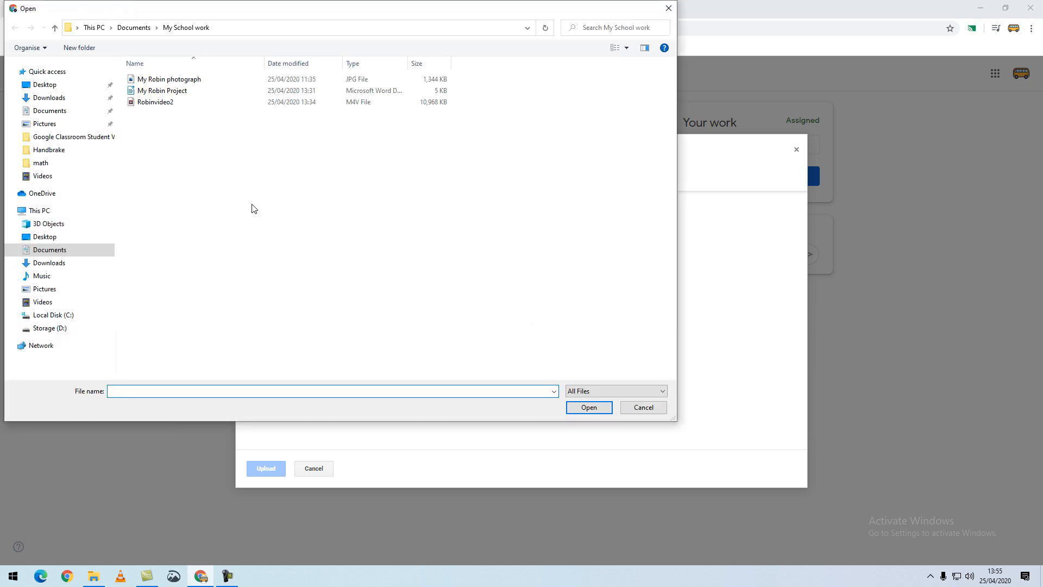
click(49, 110)
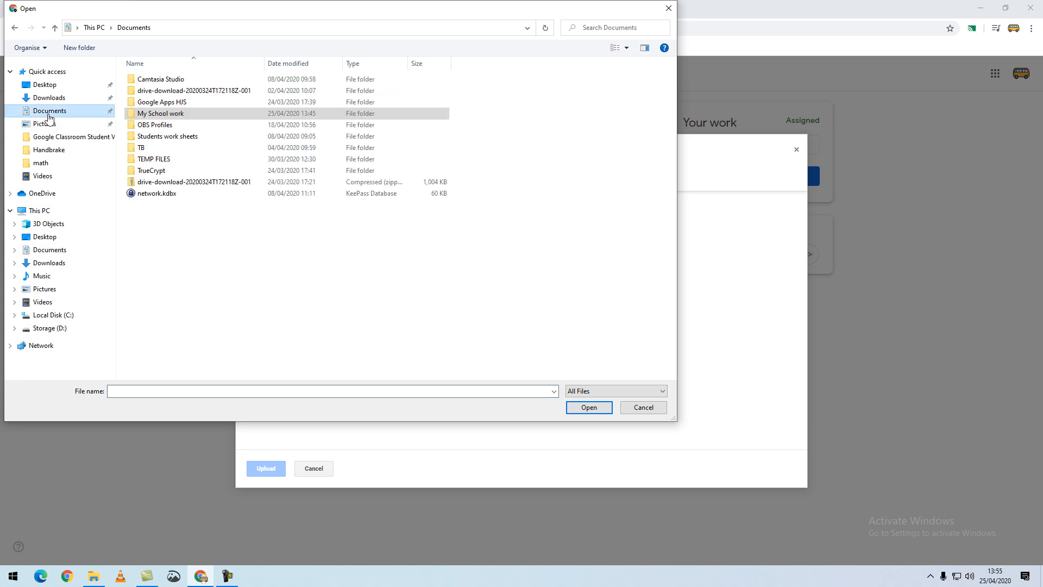
double_click(161, 113)
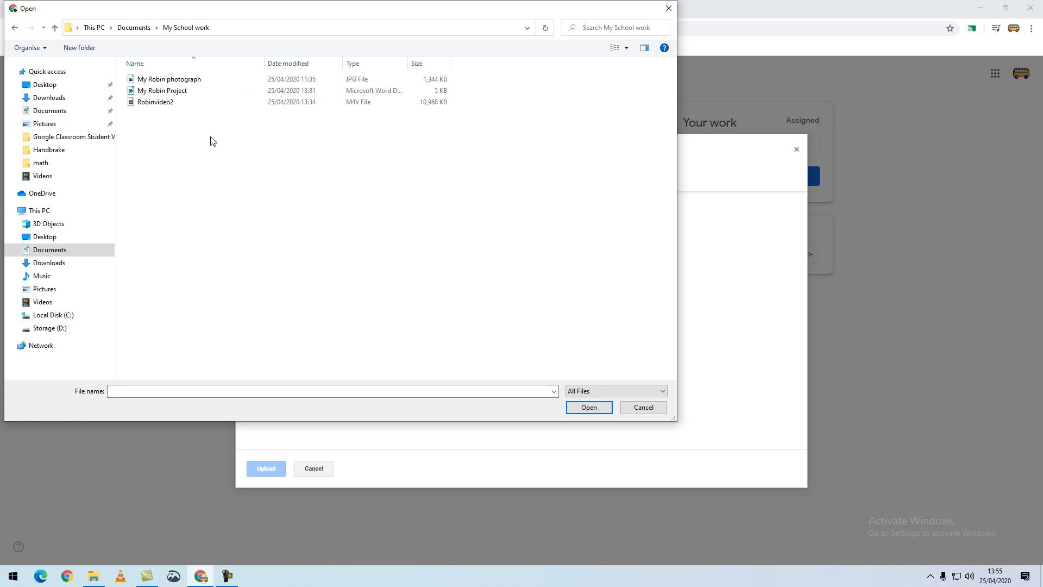
click(161, 90)
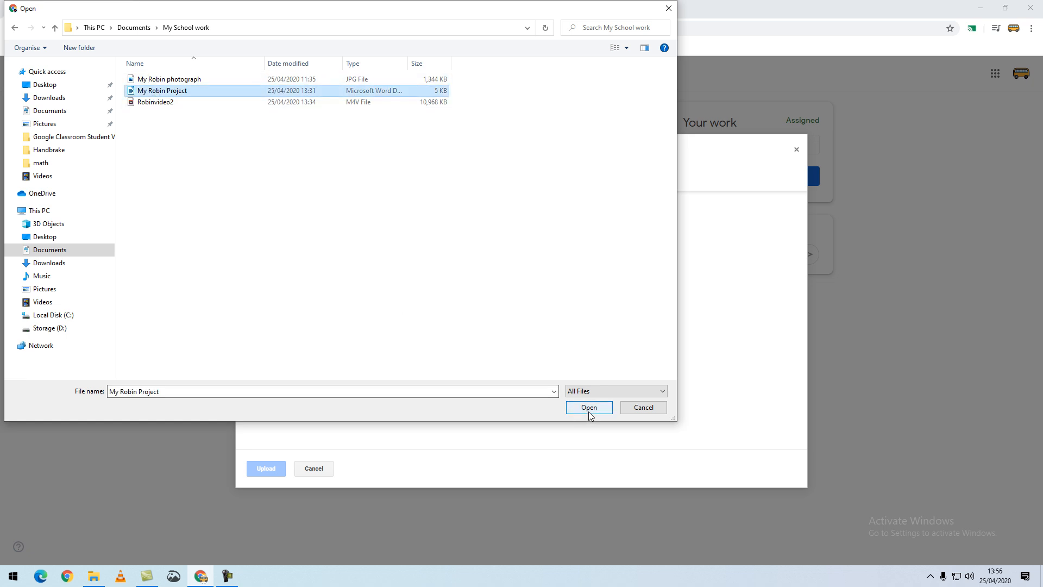
click(587, 407)
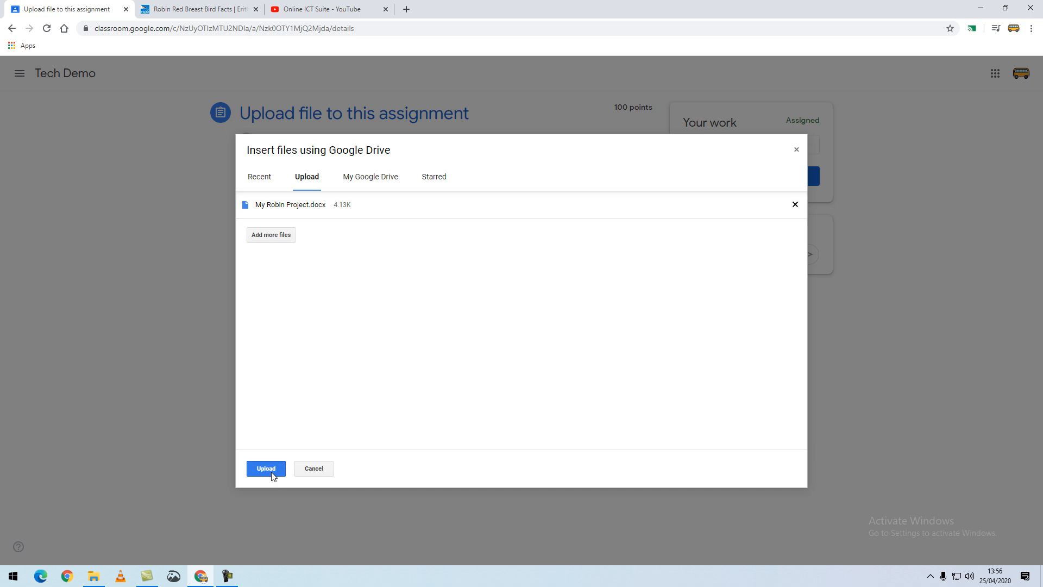
Upload the project document, then begin attaching My Robin photograph.jpg from the device
click(265, 468)
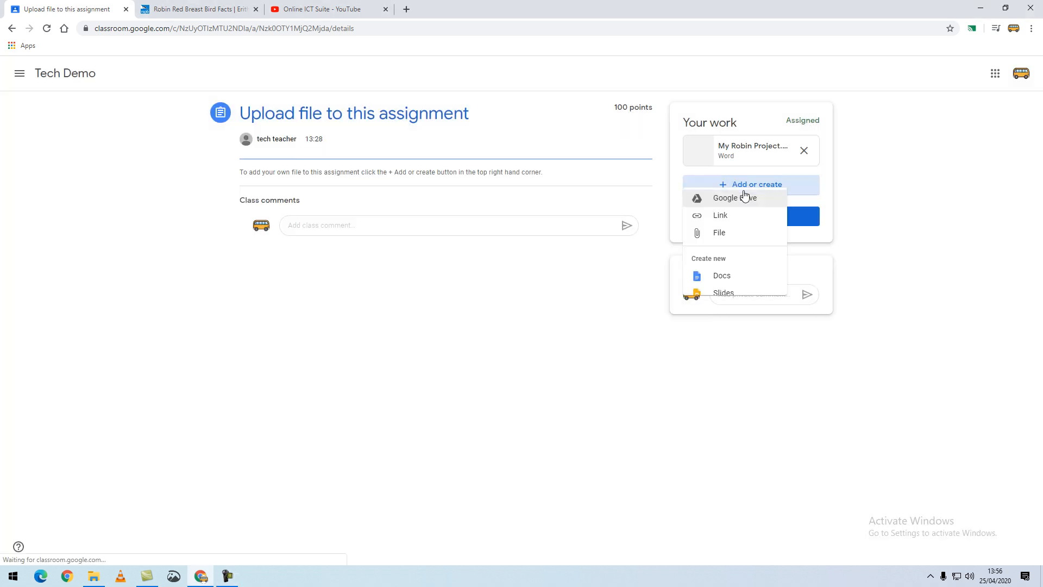
click(725, 198)
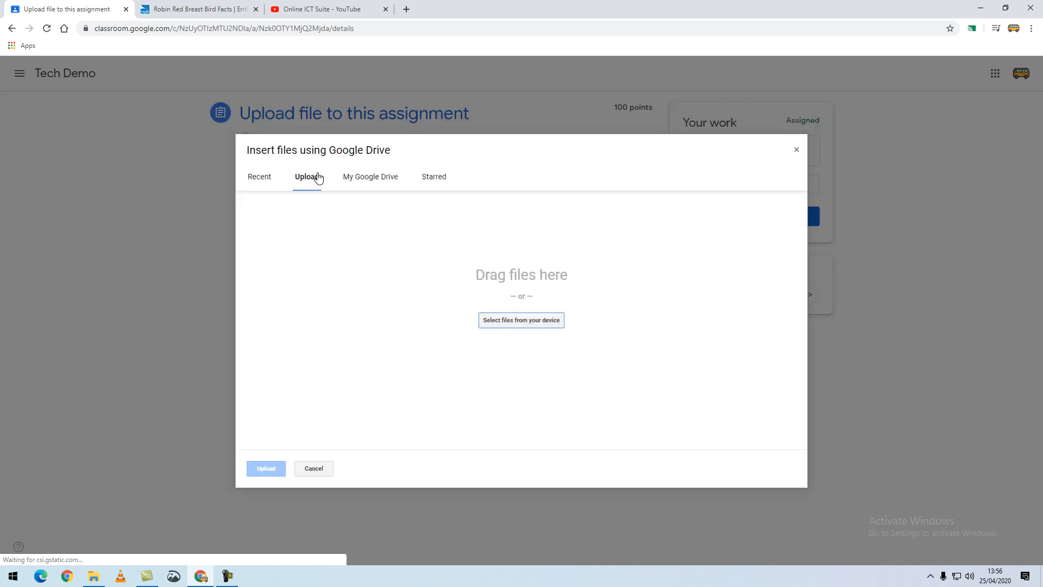
click(521, 320)
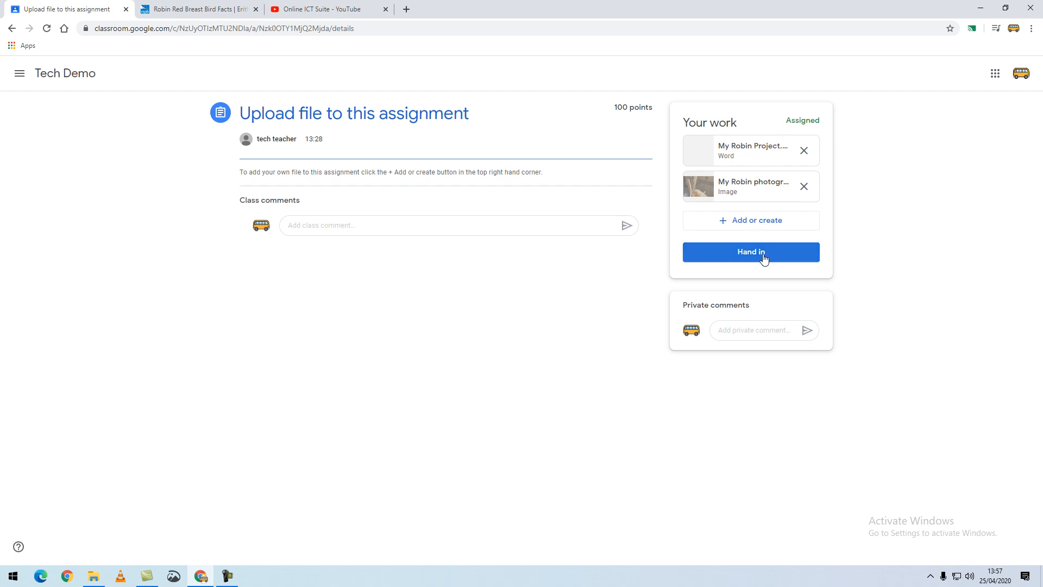
Hand in the assignment with both Robin attachments, confirming in the dialog
click(750, 251)
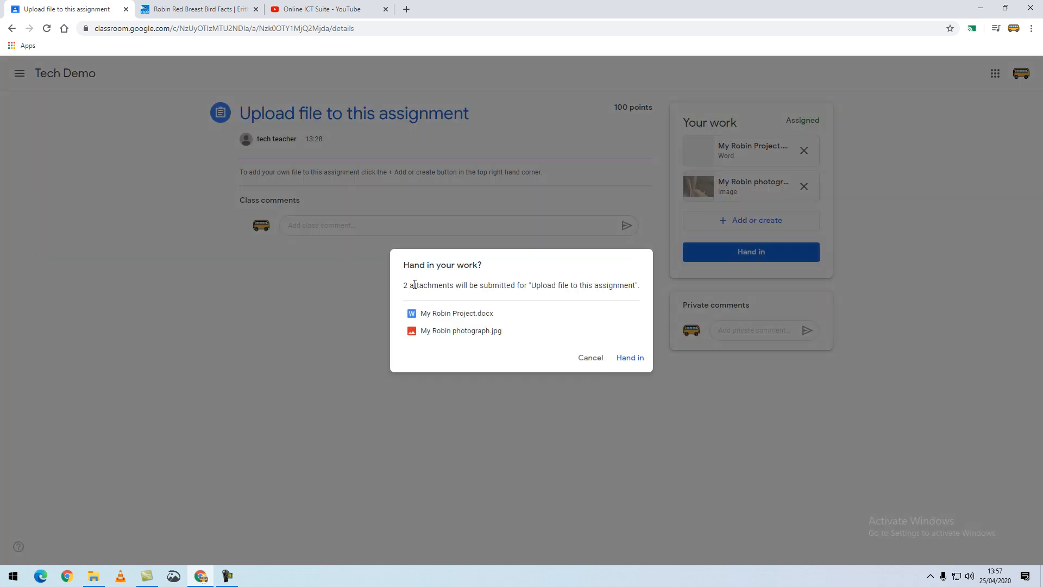
mouse_move(537, 298)
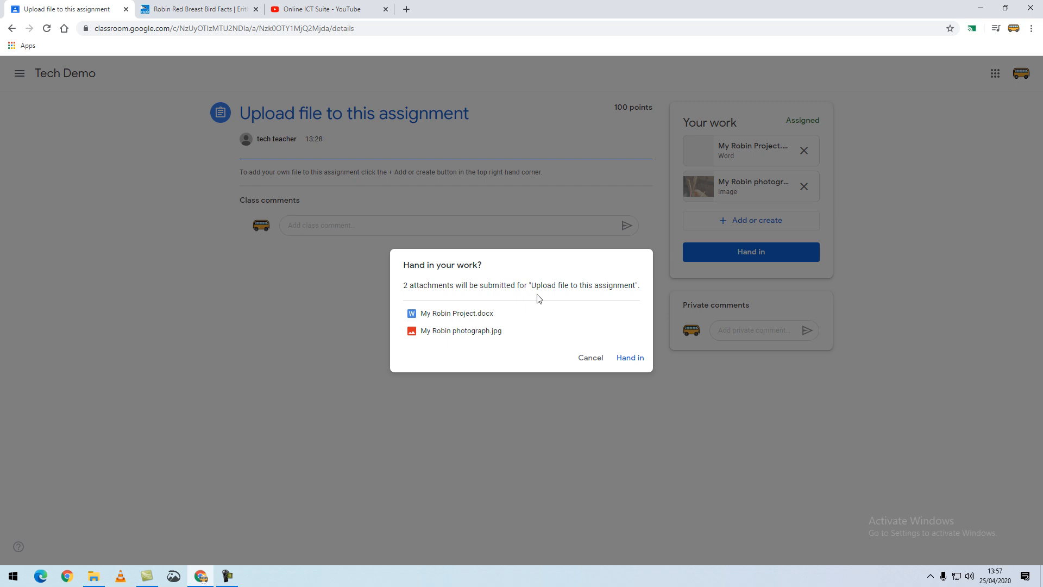
mouse_move(629, 357)
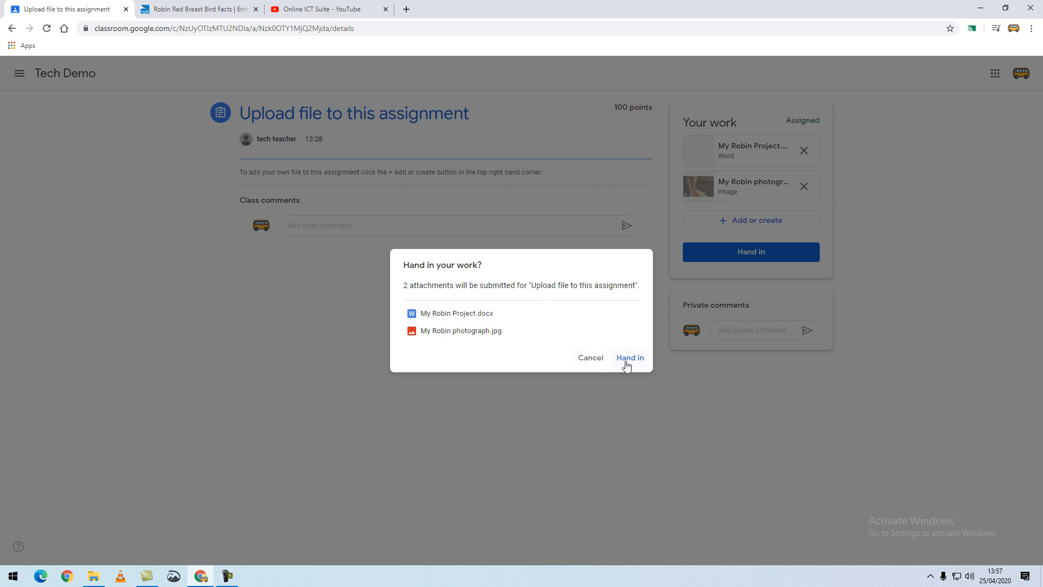
click(629, 358)
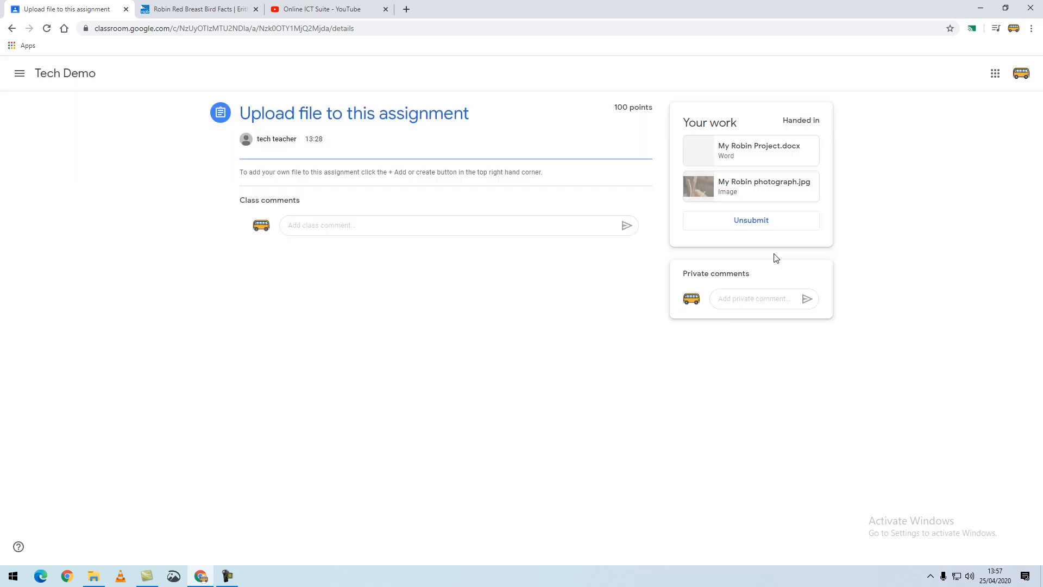
mouse_move(778, 256)
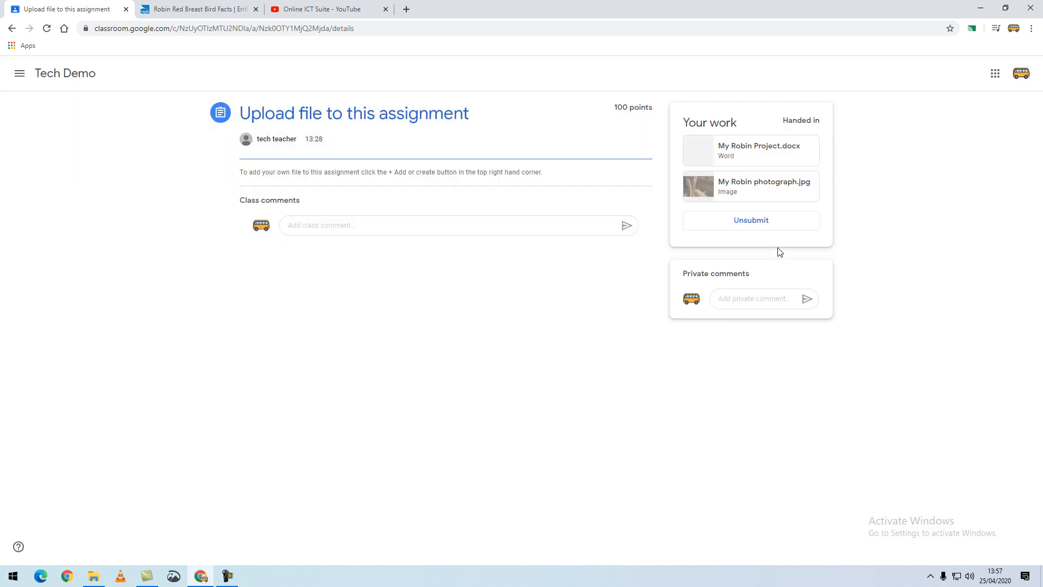